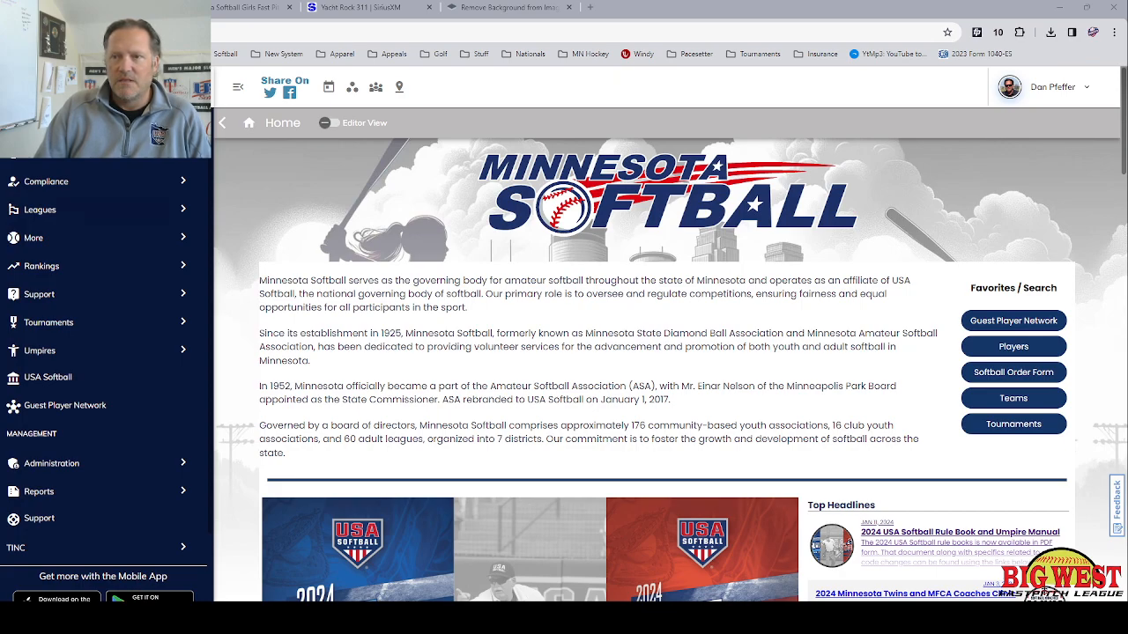
Filter the Leagues › Associations clubs list by 'maple'
{"action": "left_click", "coordinate": [39, 209]}
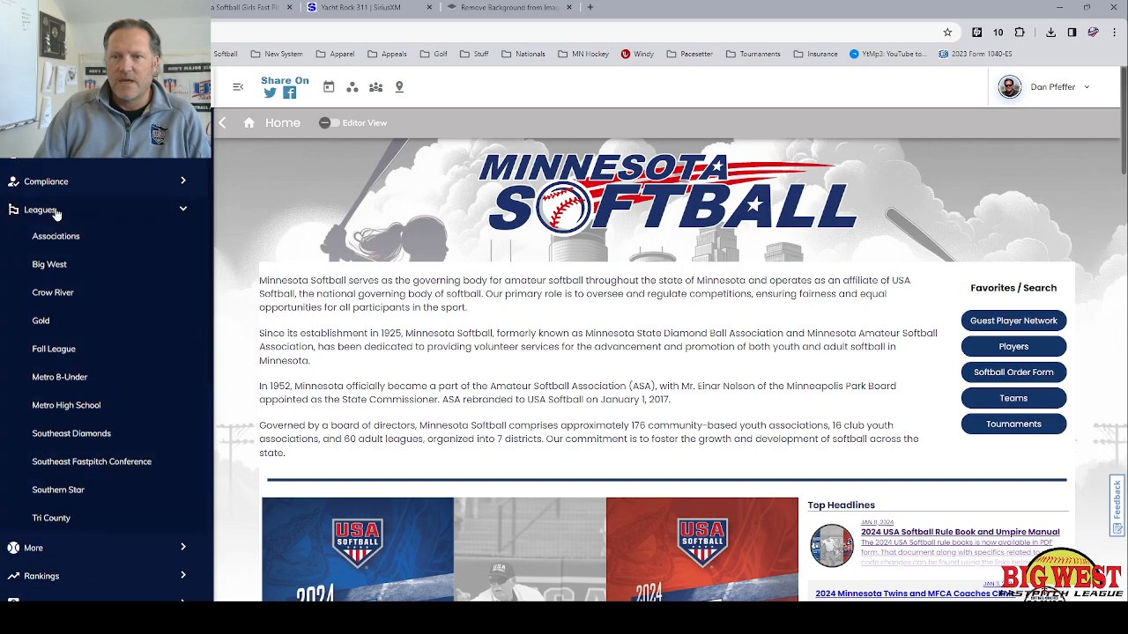
{"action": "left_click", "coordinate": [56, 236]}
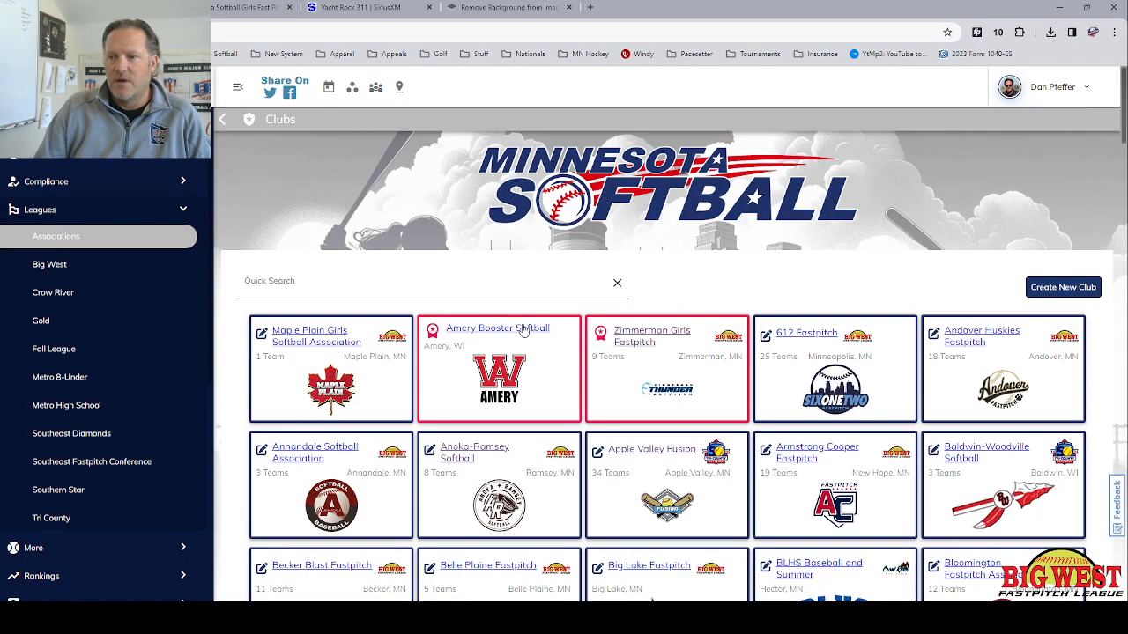
{"action": "mouse_move", "coordinate": [218, 300]}
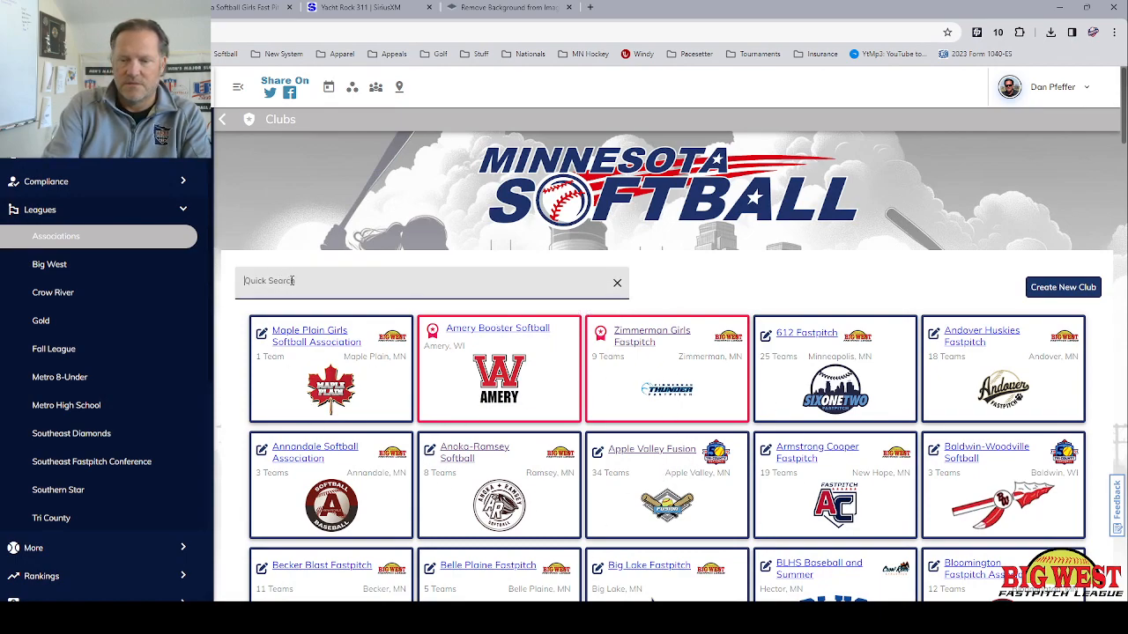
{"action": "type", "text": "maple"}
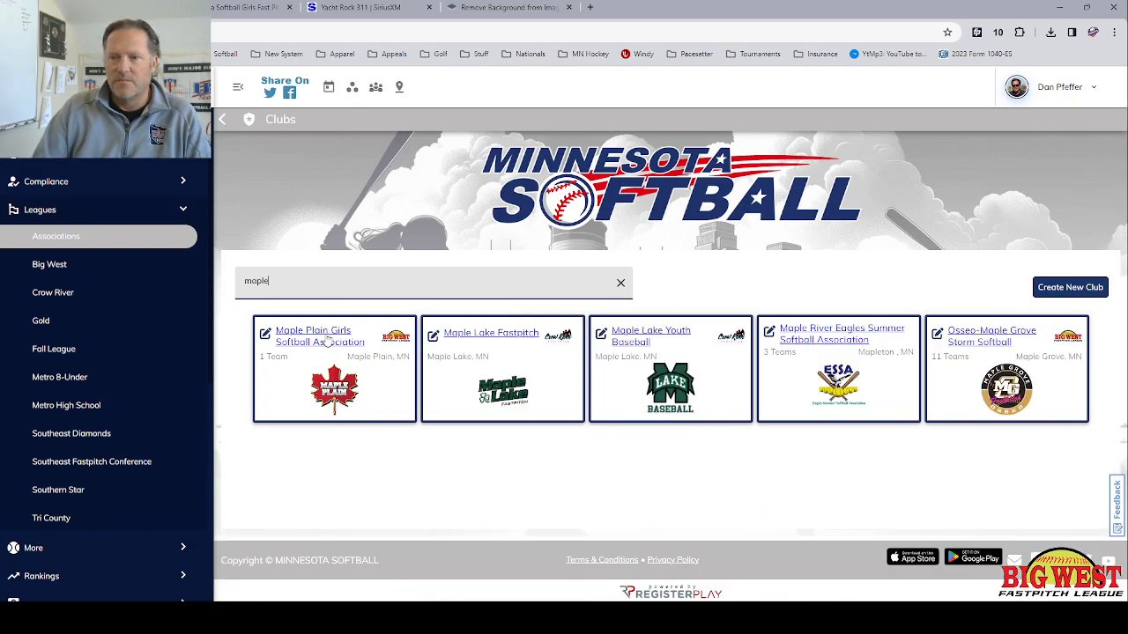
Start a new team from the Maple Plain Girls Softball Association's Teams list
{"action": "left_click", "coordinate": [313, 337]}
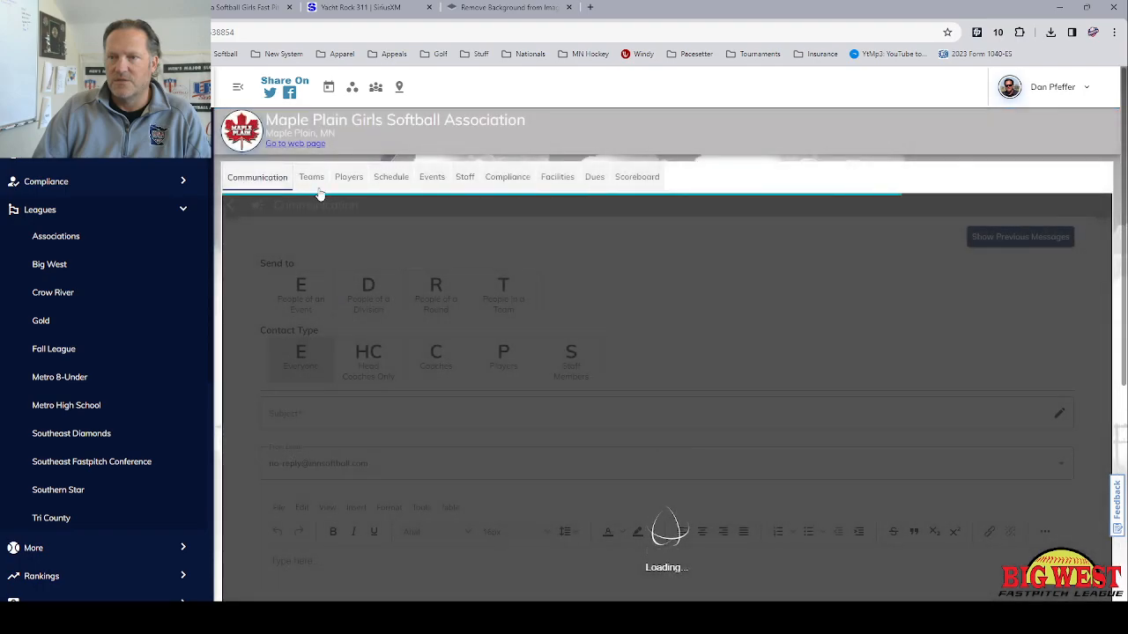
{"action": "left_click", "coordinate": [310, 176]}
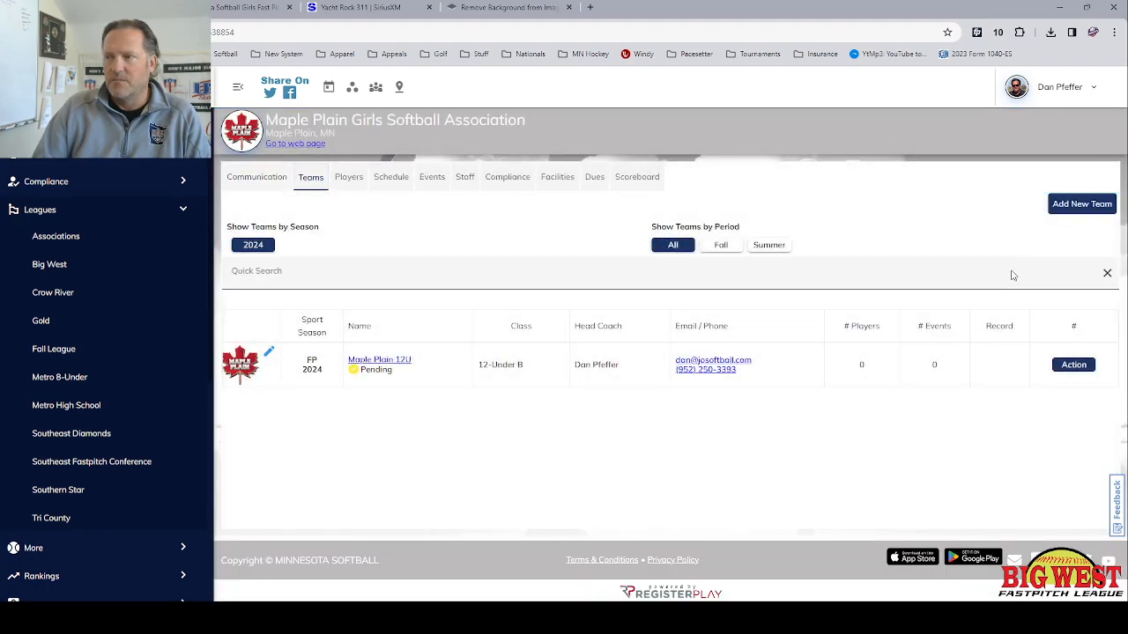
{"action": "left_click", "coordinate": [1082, 204]}
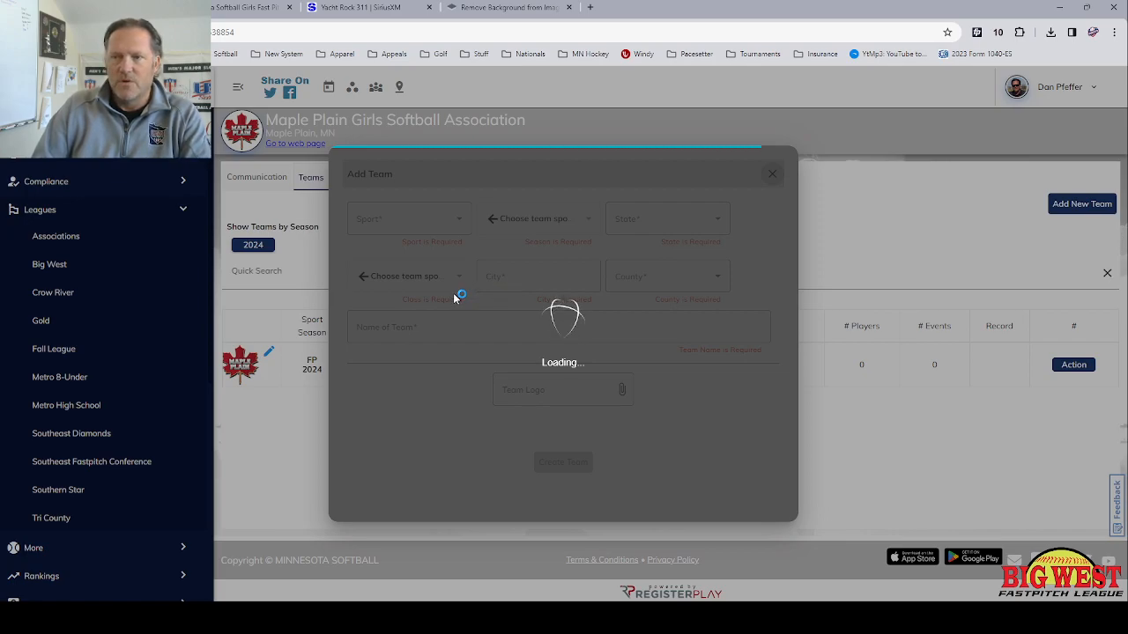
Set the team as Fastpitch, 2024 League Team, class 14-B
{"action": "left_click", "coordinate": [408, 218]}
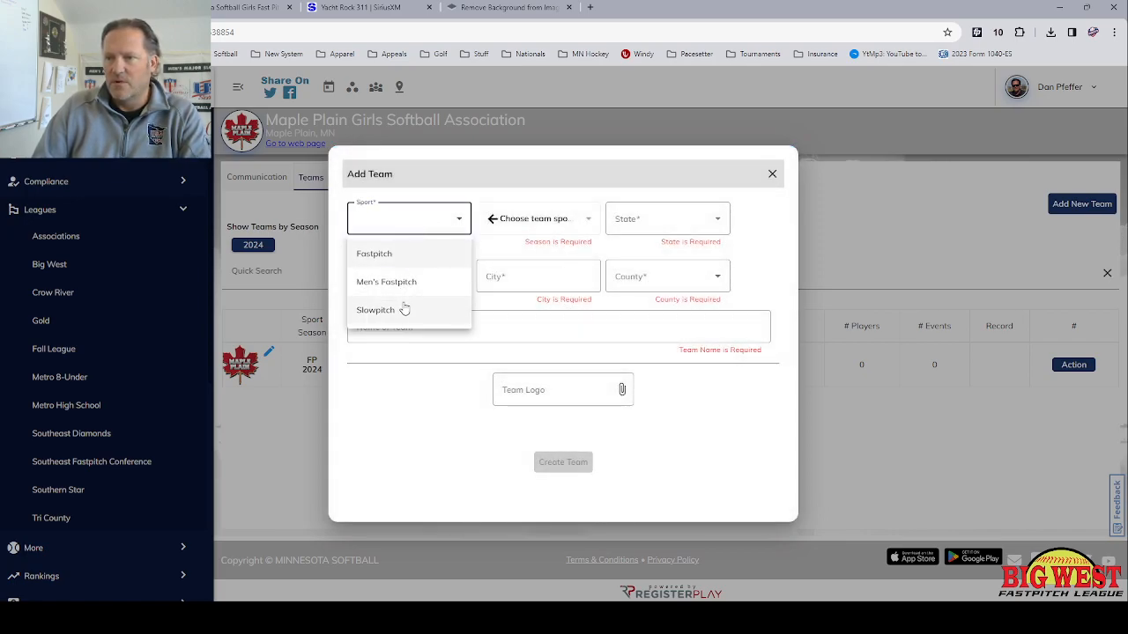
{"action": "left_click", "coordinate": [373, 254]}
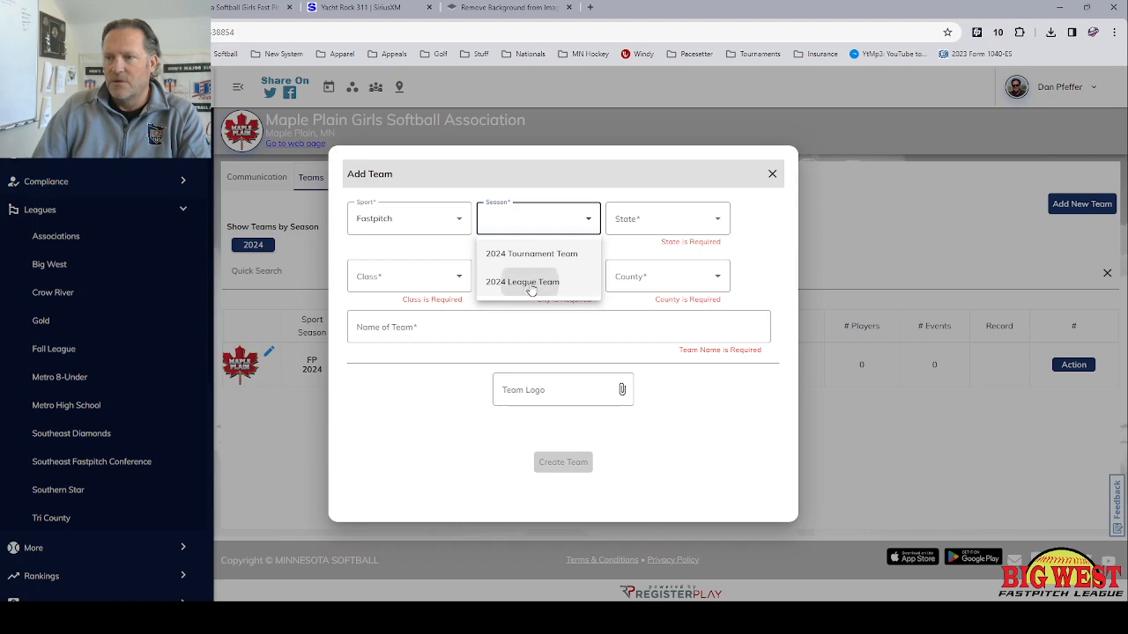
{"action": "left_click", "coordinate": [522, 282]}
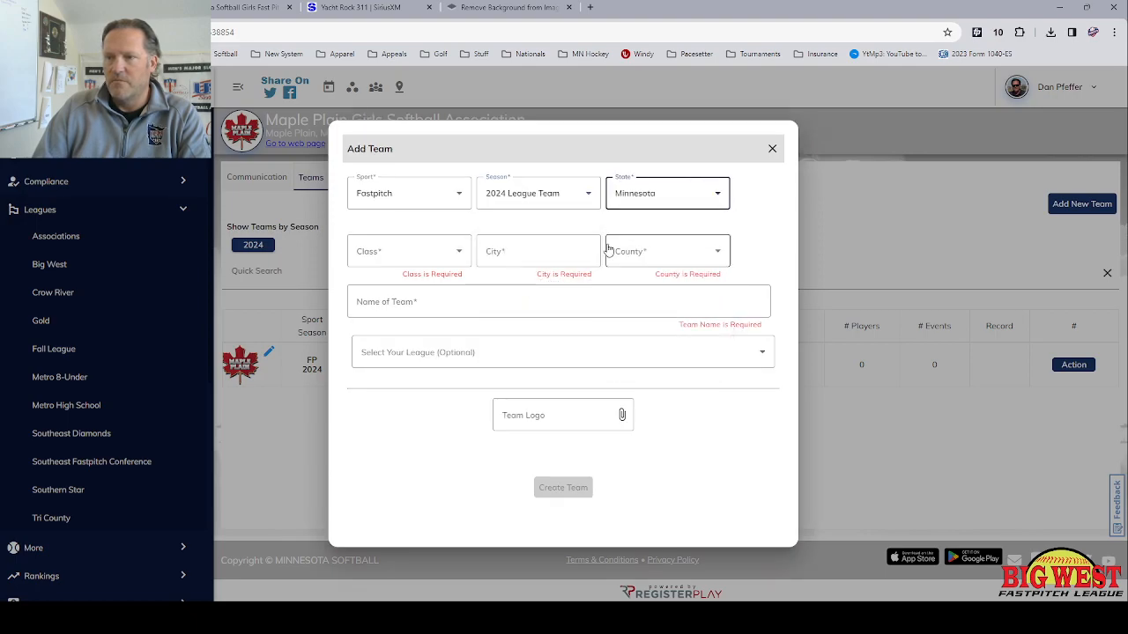
{"action": "left_click", "coordinate": [409, 250]}
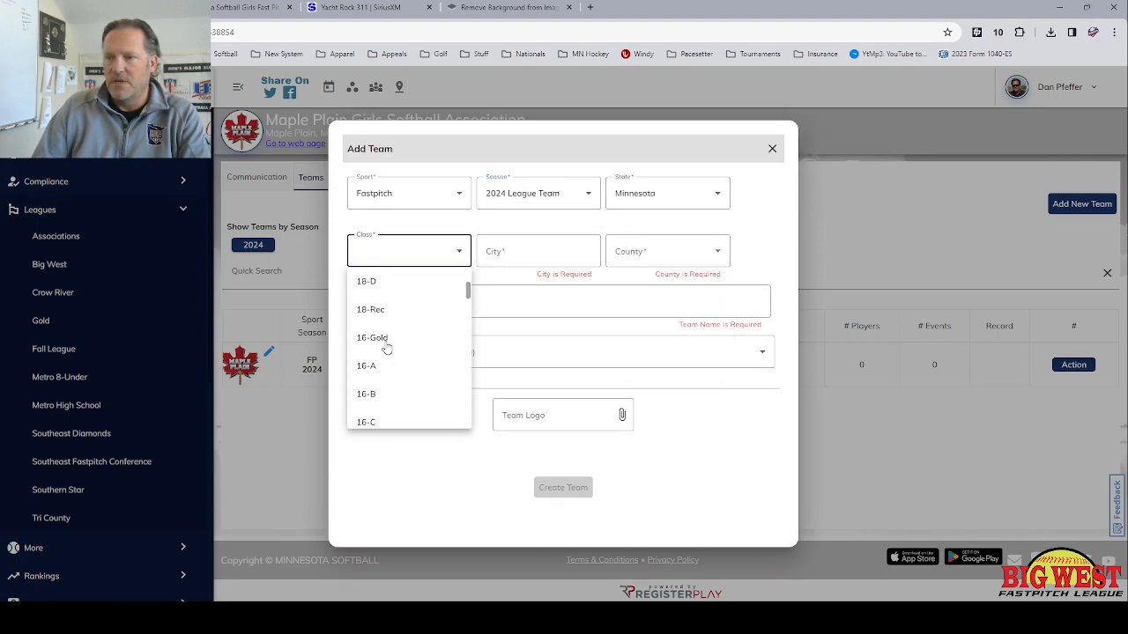
{"action": "scroll", "scroll_direction": "down", "scroll_amount": 3}
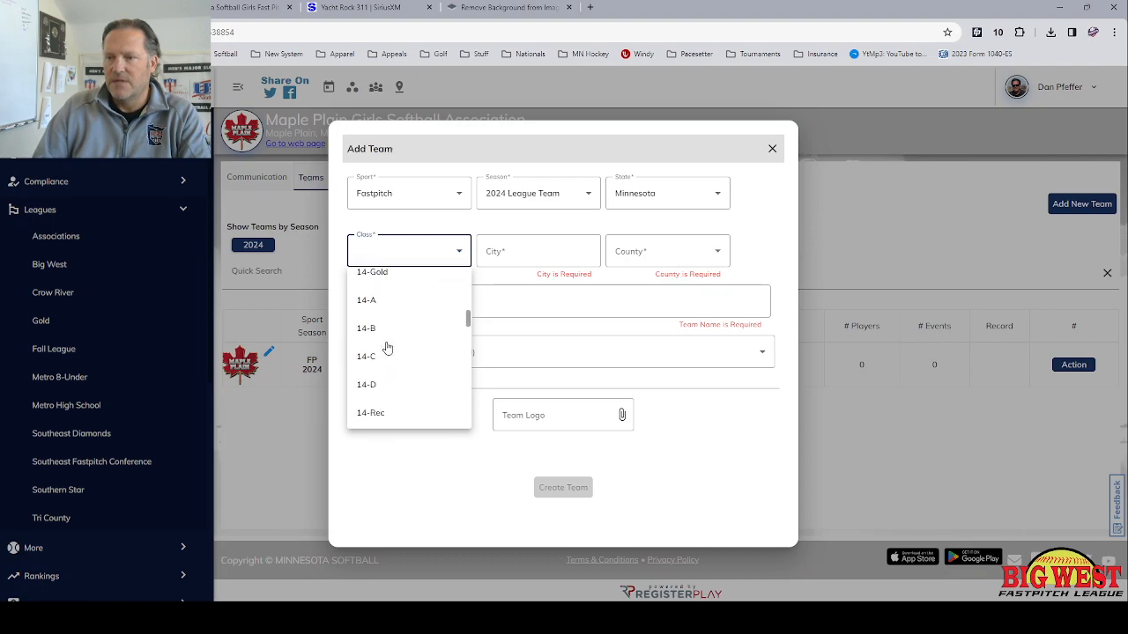
{"action": "left_click", "coordinate": [367, 328]}
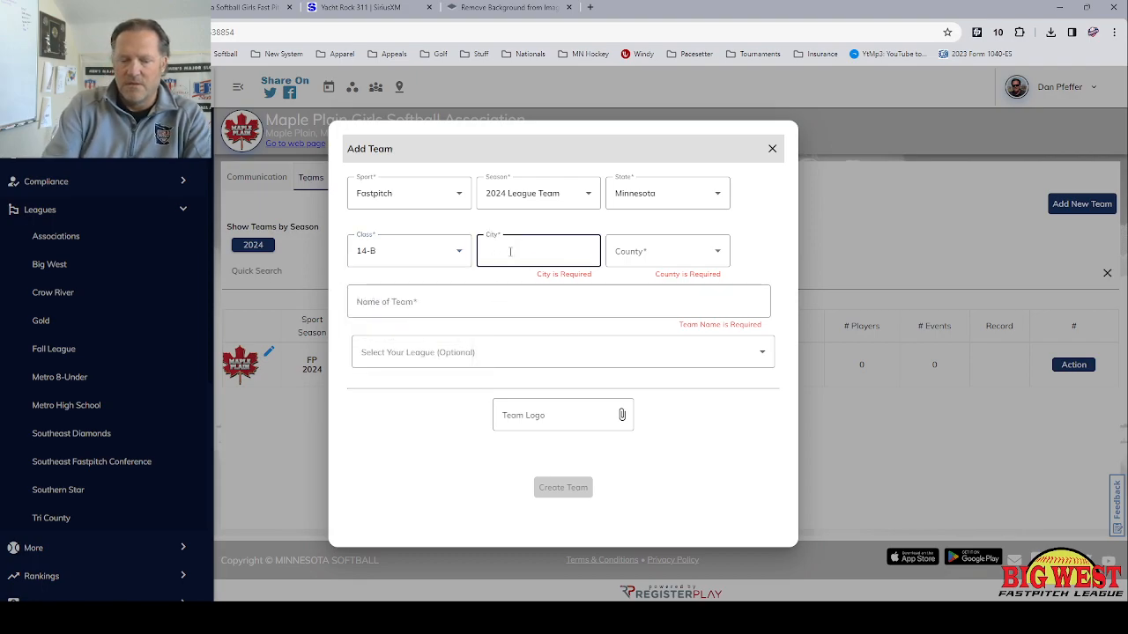
Enter city Maple Plain and team name 'Maple Plain 14U Gold'
{"action": "type", "text": "Maple Plain"}
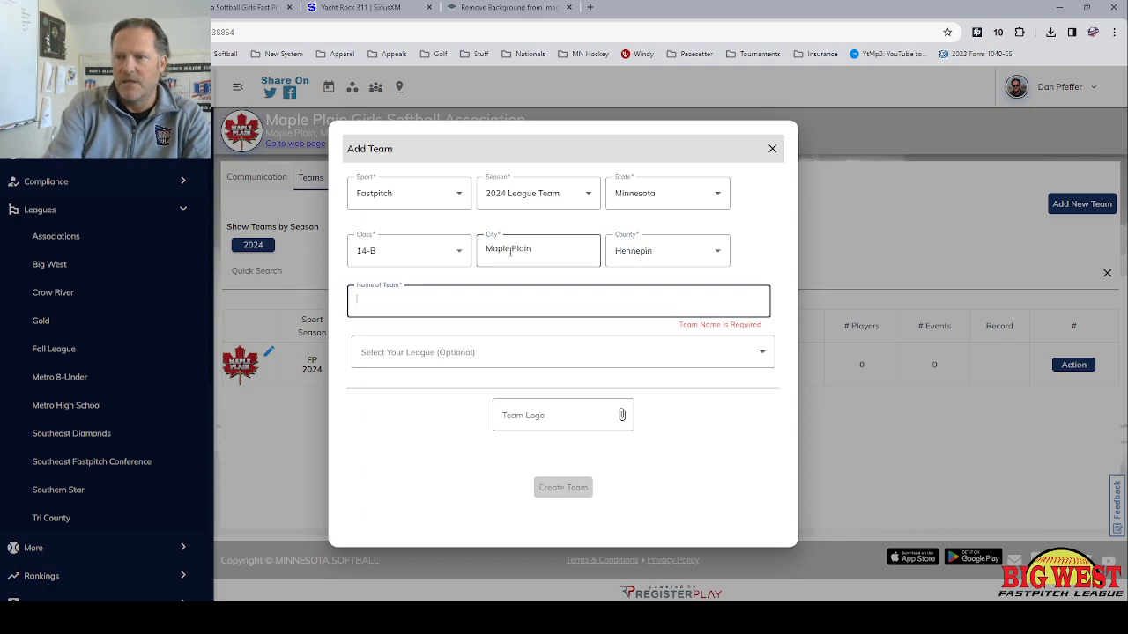
{"action": "type", "text": "Maple Plain 14U G"}
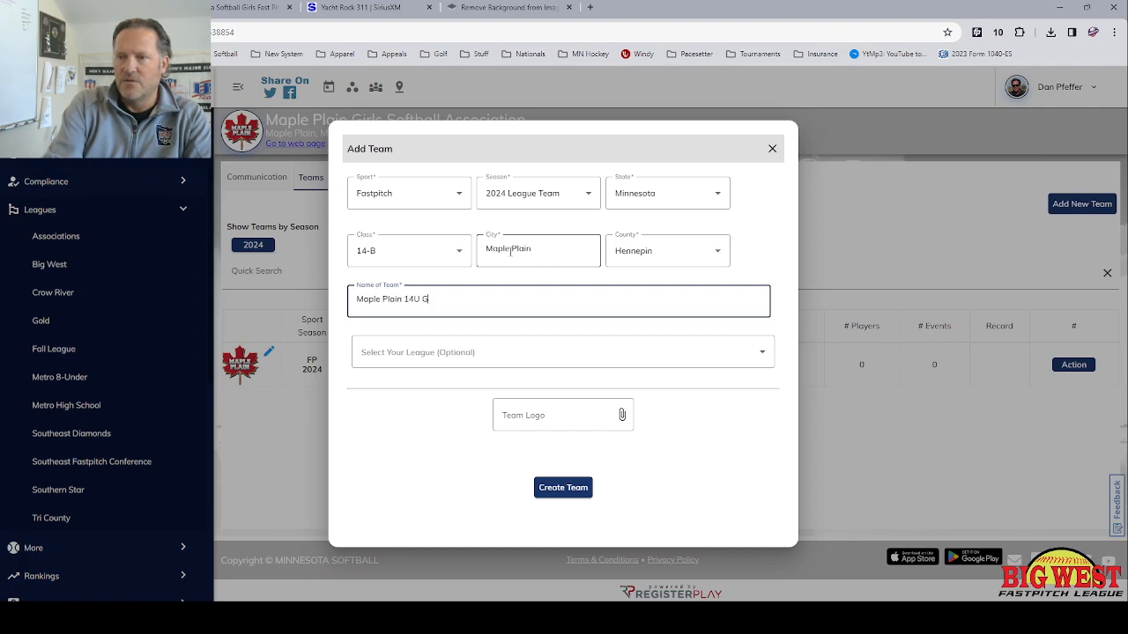
{"action": "type", "text": "old"}
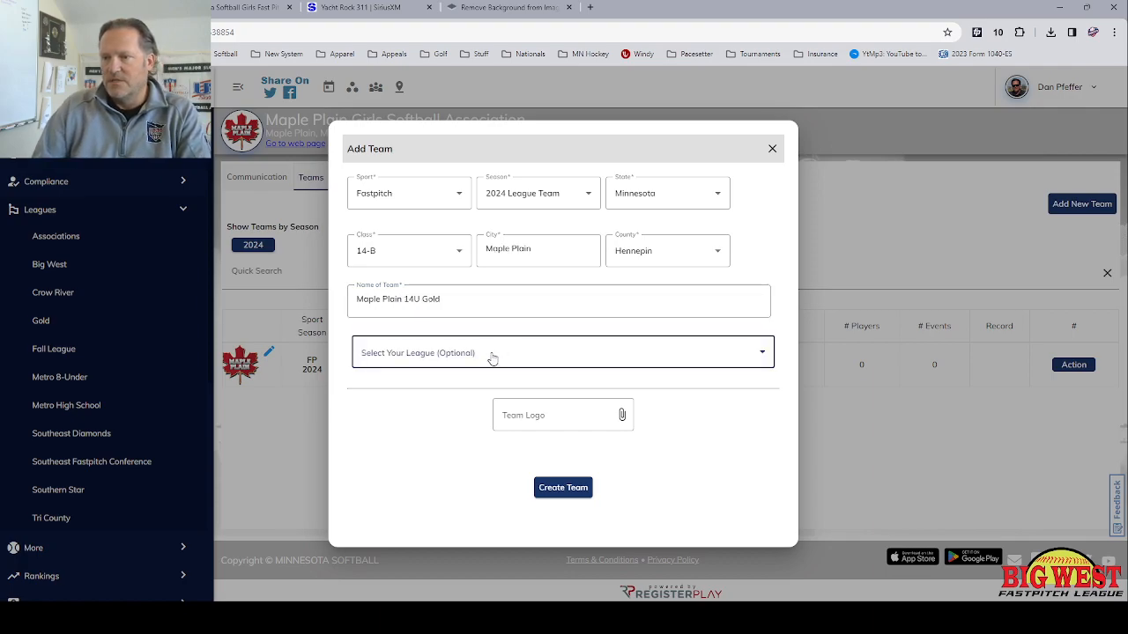
Assign the team to Big West 14-Under Fastpitch League - 14-B
{"action": "left_click", "coordinate": [562, 353]}
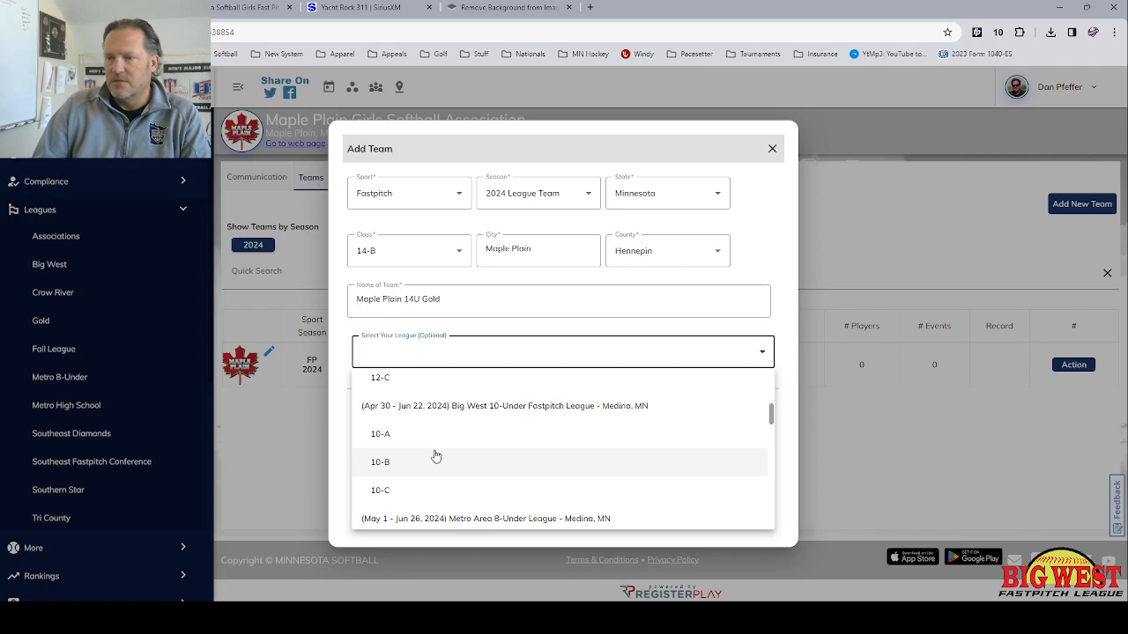
{"action": "scroll", "scroll_direction": "down", "scroll_amount": 3}
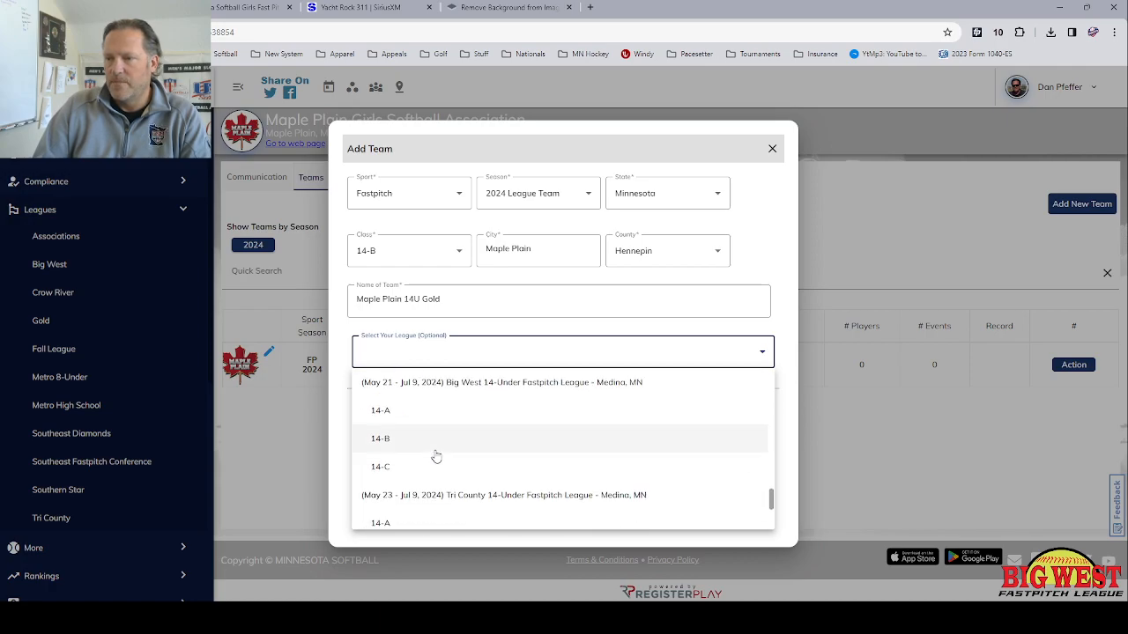
{"action": "left_click", "coordinate": [381, 437]}
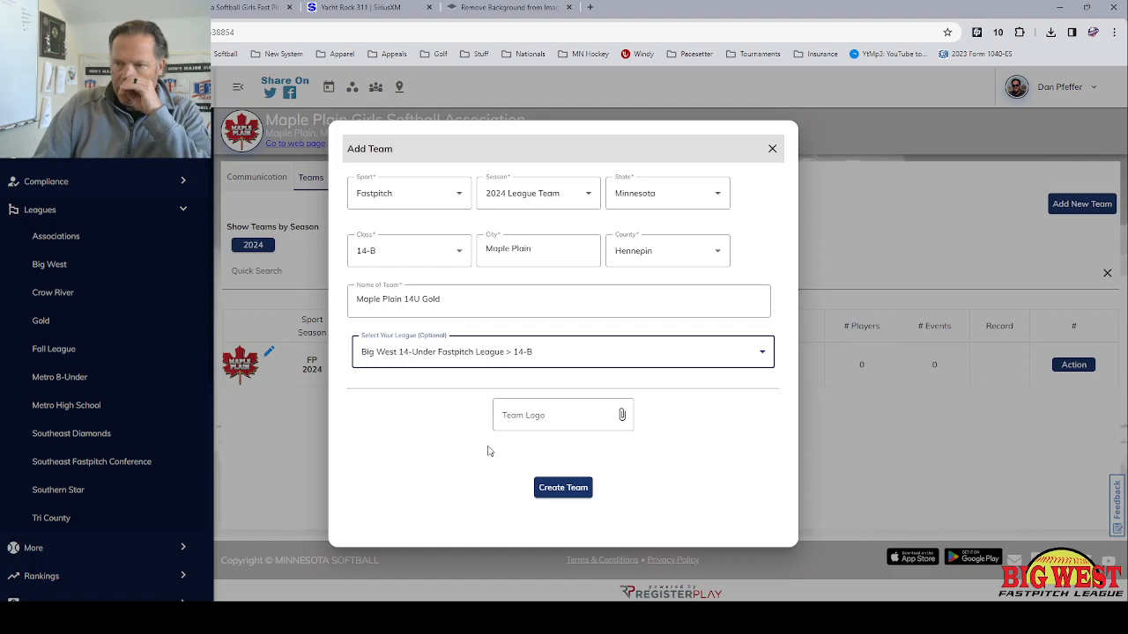
{"action": "mouse_move", "coordinate": [555, 451]}
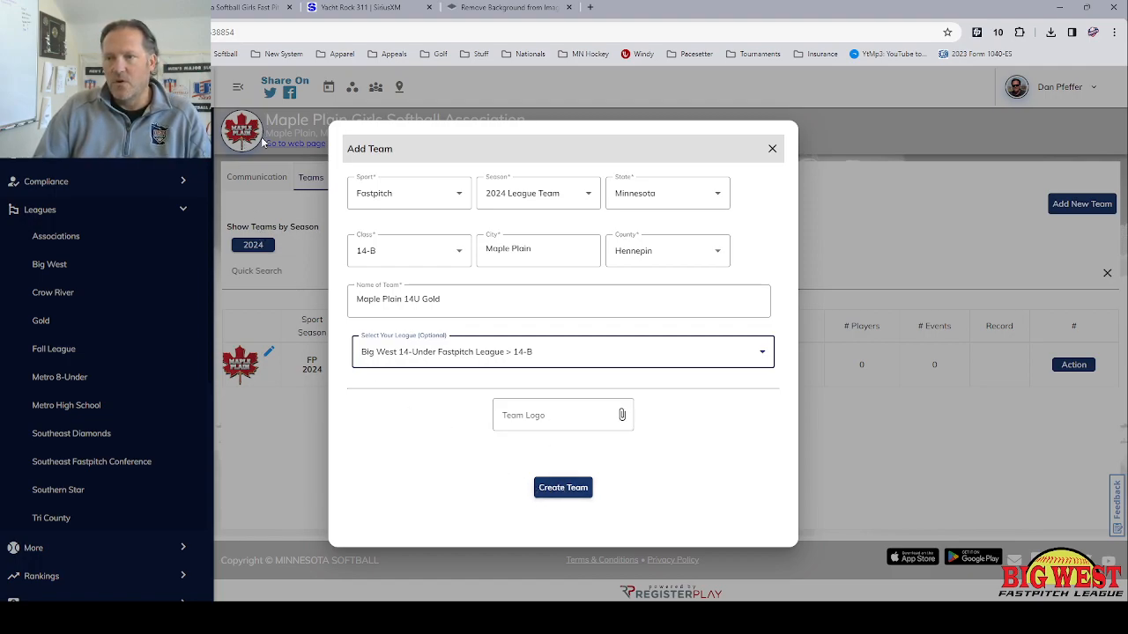
{"action": "mouse_move", "coordinate": [568, 497]}
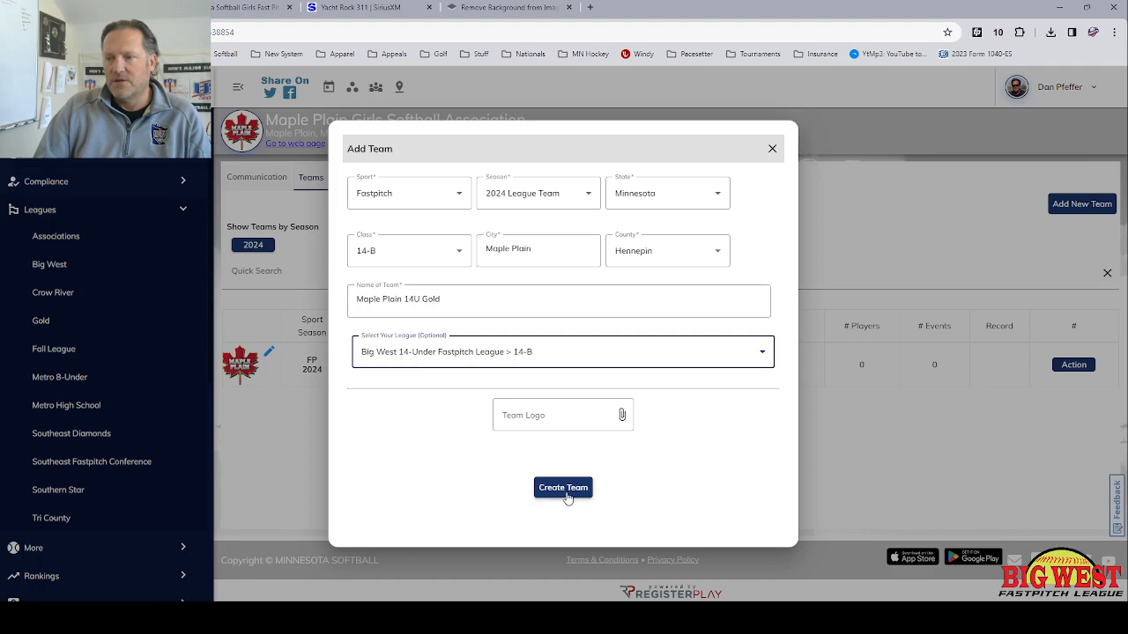
Create the team, acknowledge the confirmation, and return to the Associations clubs list
{"action": "left_click", "coordinate": [563, 486]}
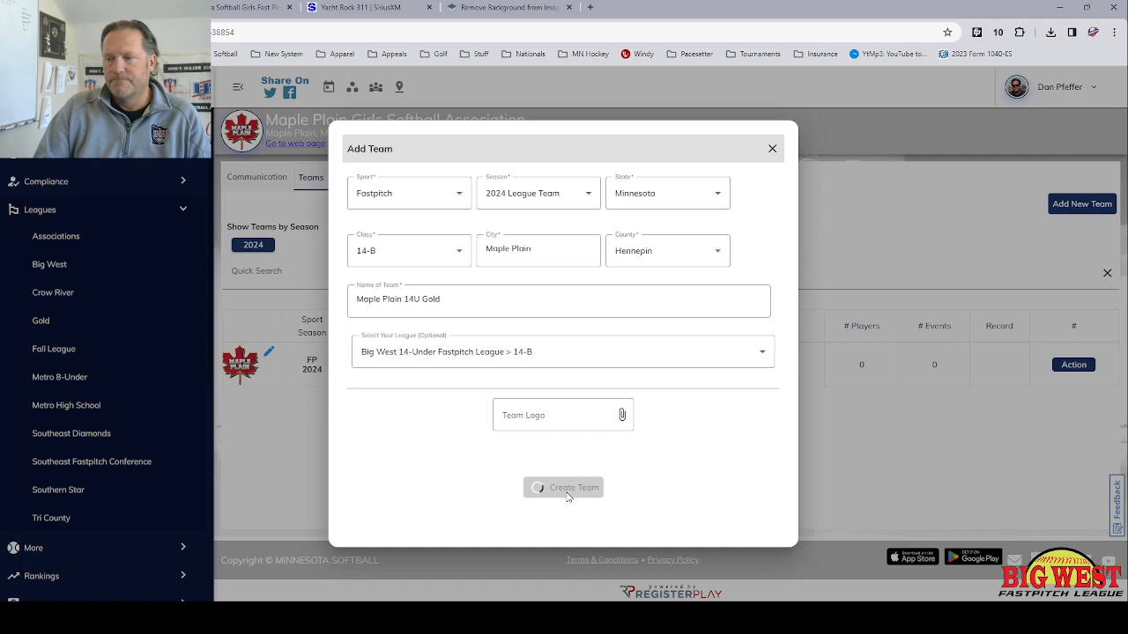
{"action": "left_click", "coordinate": [564, 486]}
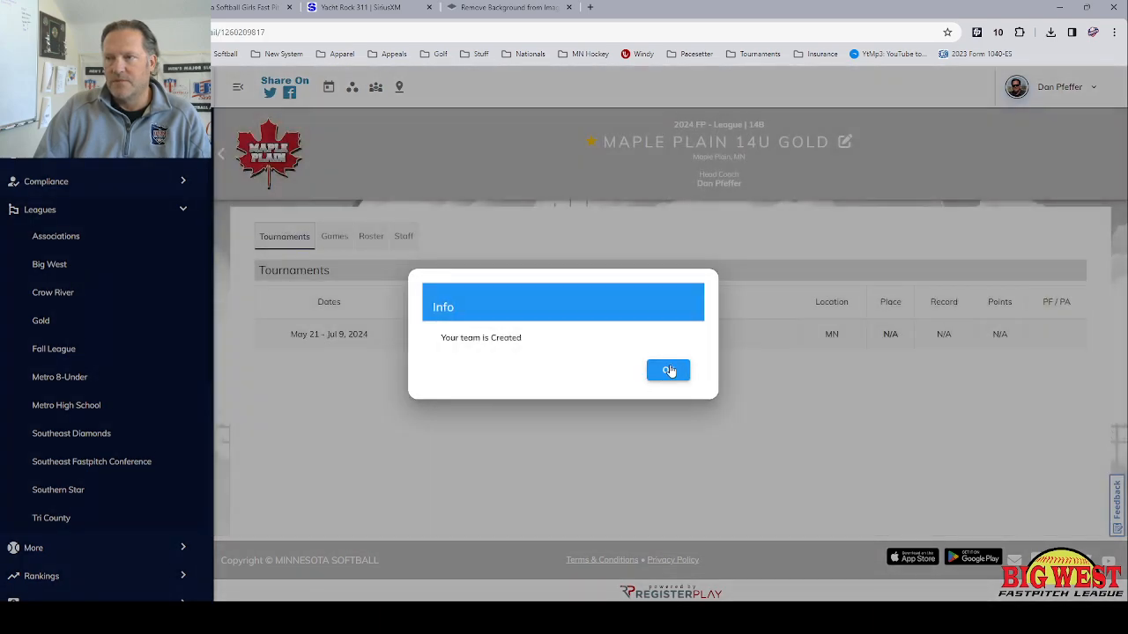
{"action": "left_click", "coordinate": [668, 370]}
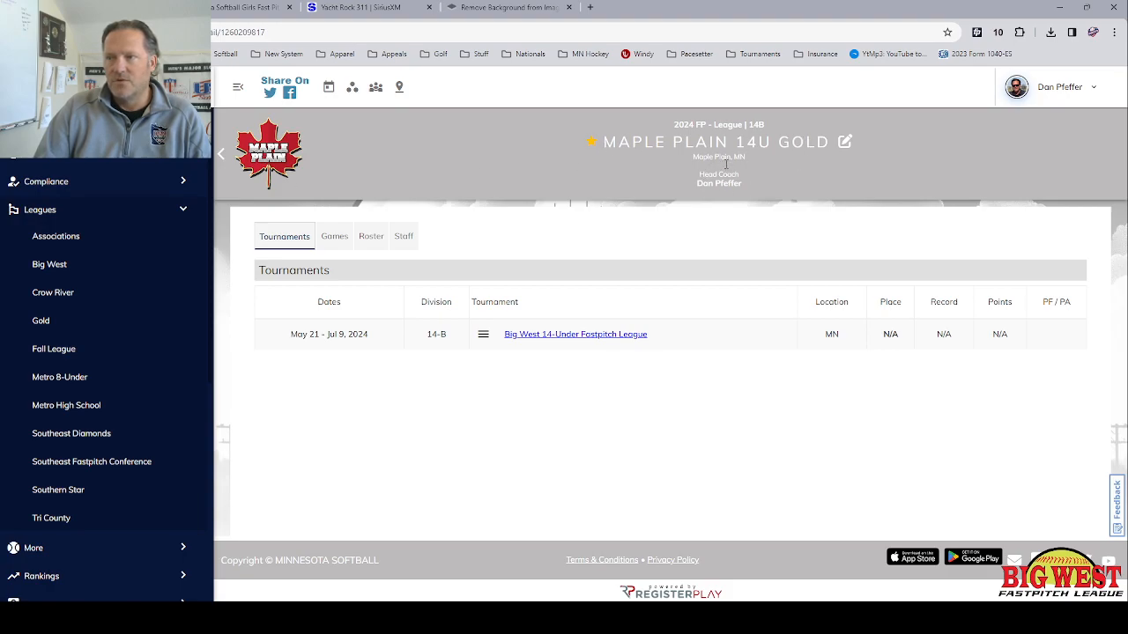
{"action": "mouse_move", "coordinate": [669, 216]}
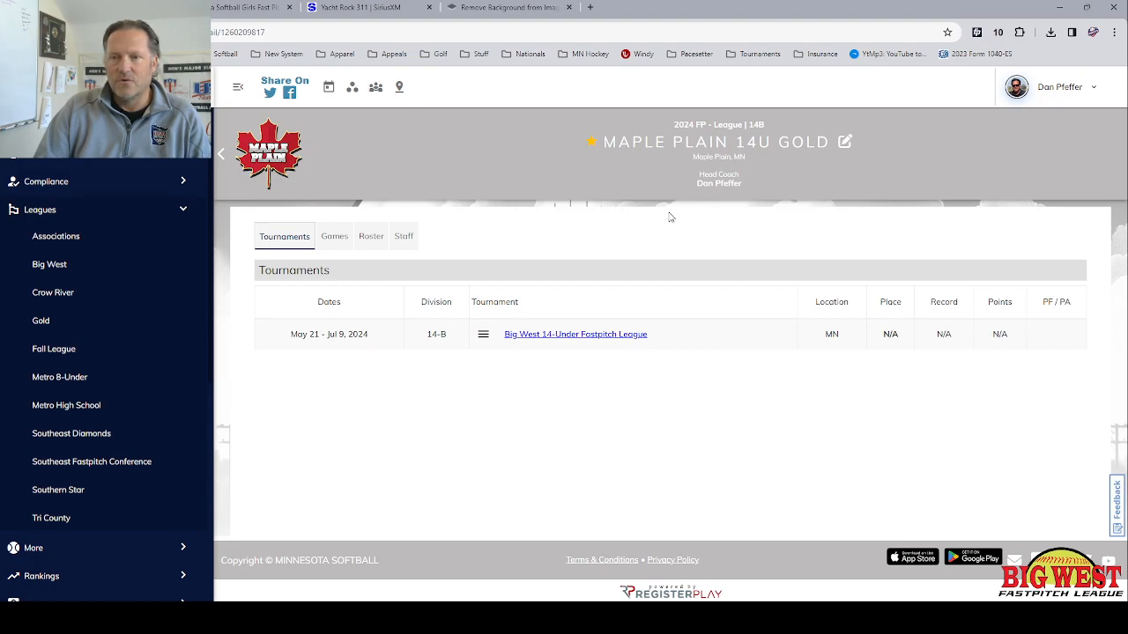
{"action": "left_click", "coordinate": [56, 236]}
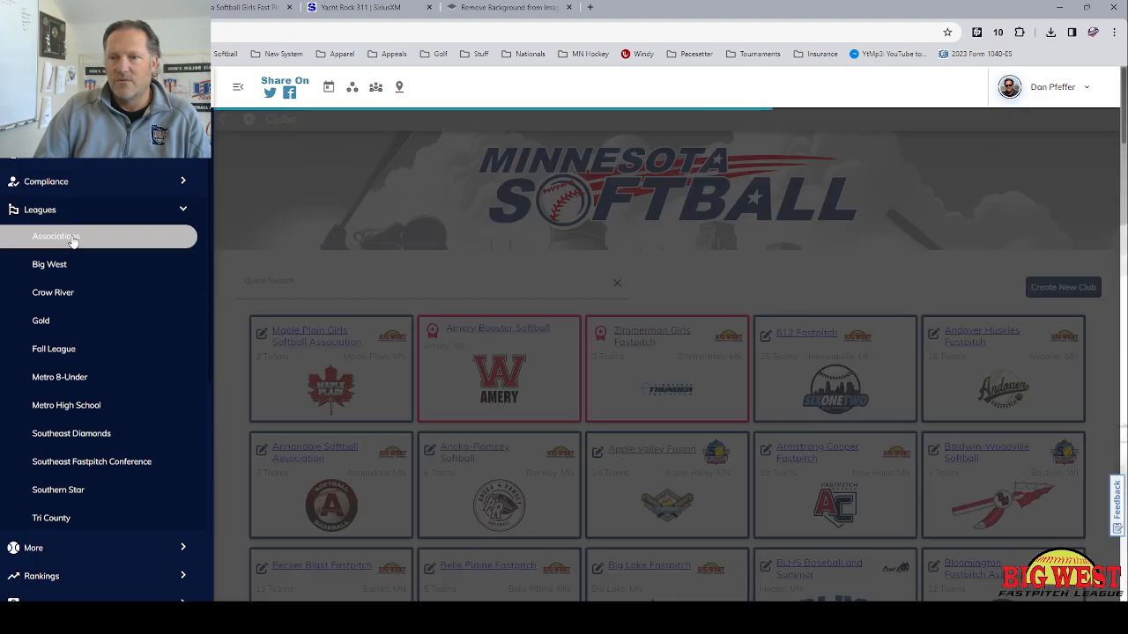
View the association's teams, now listing Maple Plain 14U Gold alongside Maple Plain 12U
{"action": "left_click", "coordinate": [57, 236]}
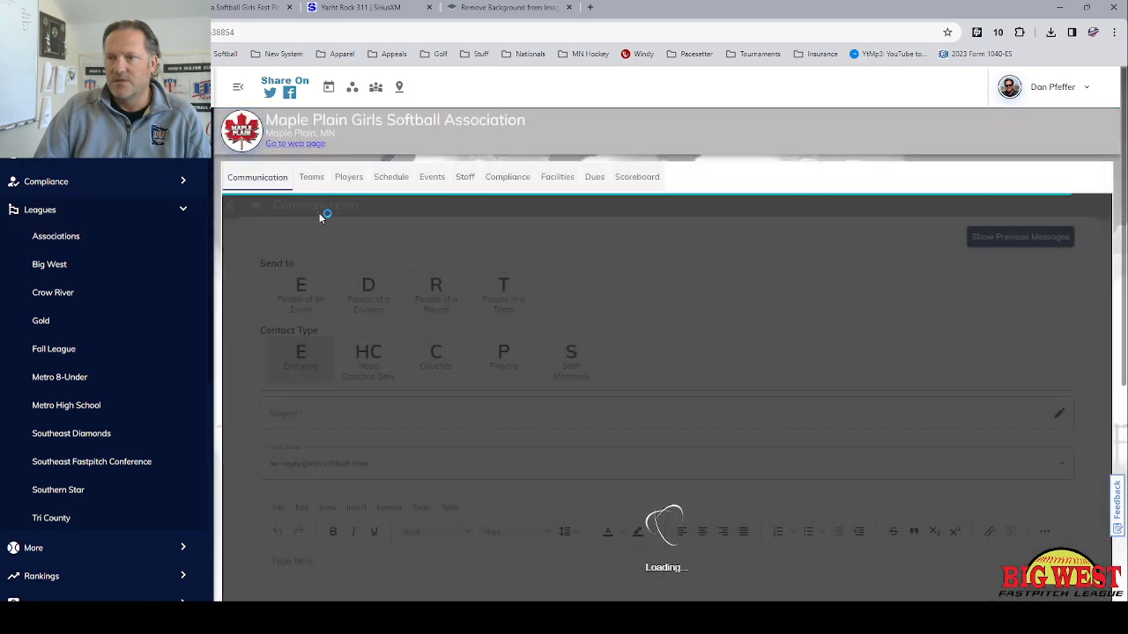
{"action": "left_click", "coordinate": [310, 176]}
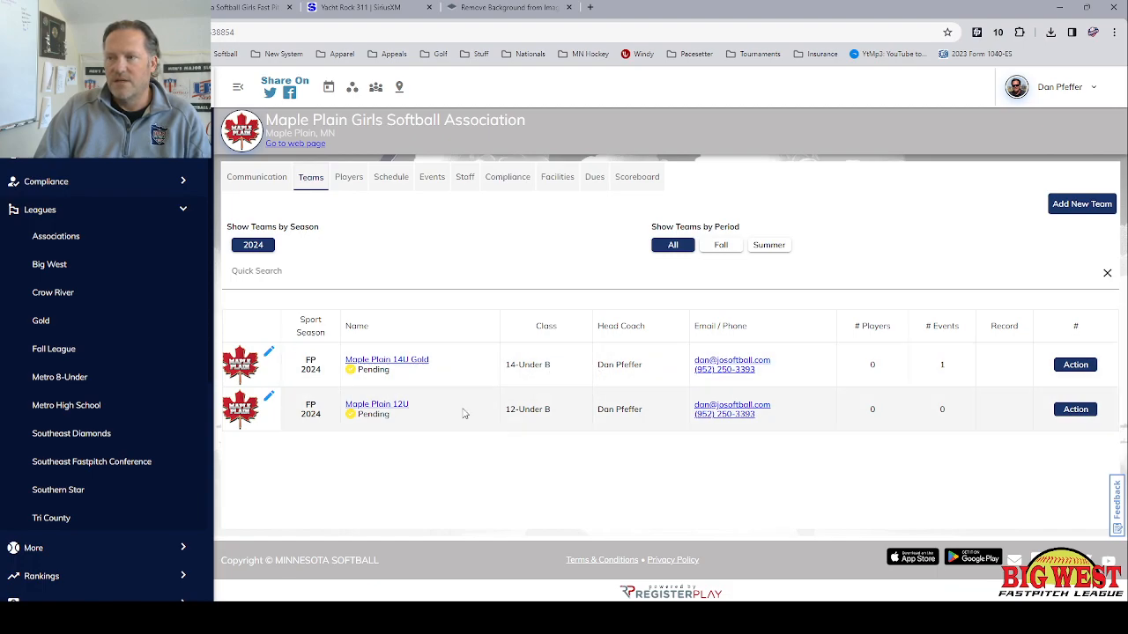
{"action": "mouse_move", "coordinate": [486, 390]}
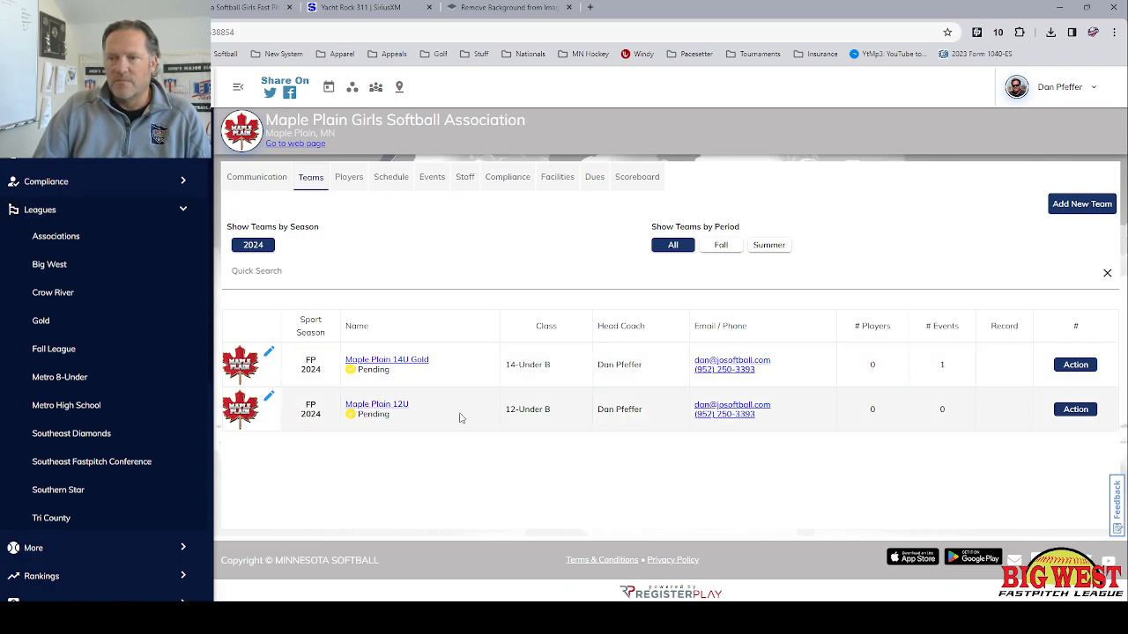
{"action": "mouse_move", "coordinate": [267, 502]}
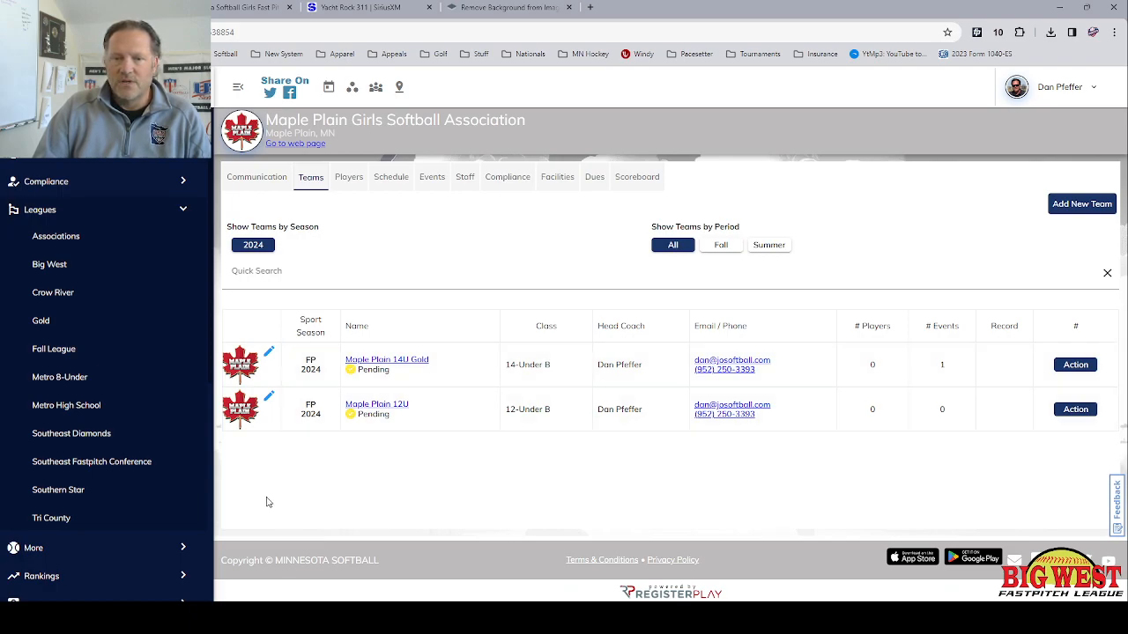